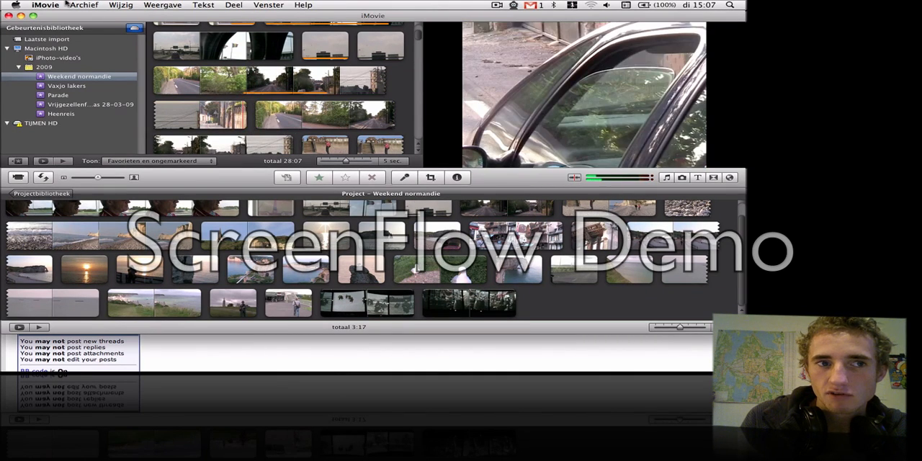
# Step: Import the vild-national.geographic xvid clip into the 'Weekend normandie' event via Archief > Importeer > Films
pyautogui.click(84, 5)
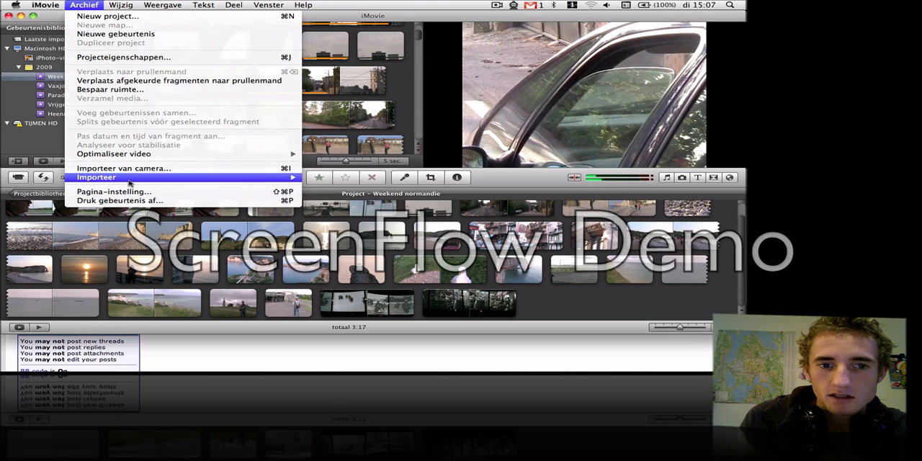
pyautogui.moveTo(96, 177)
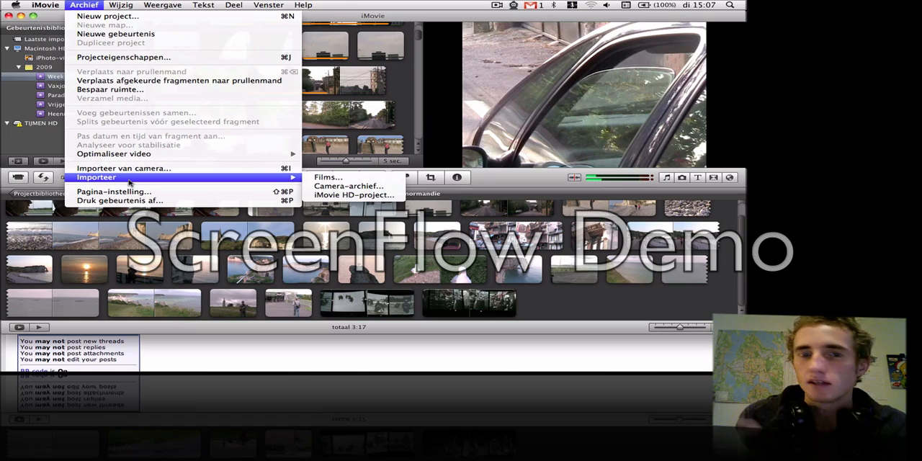
pyautogui.moveTo(328, 177)
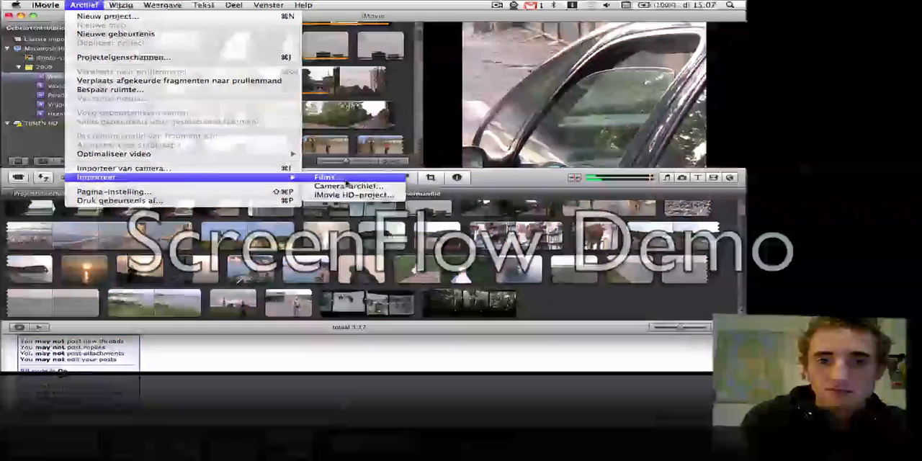
pyautogui.click(325, 177)
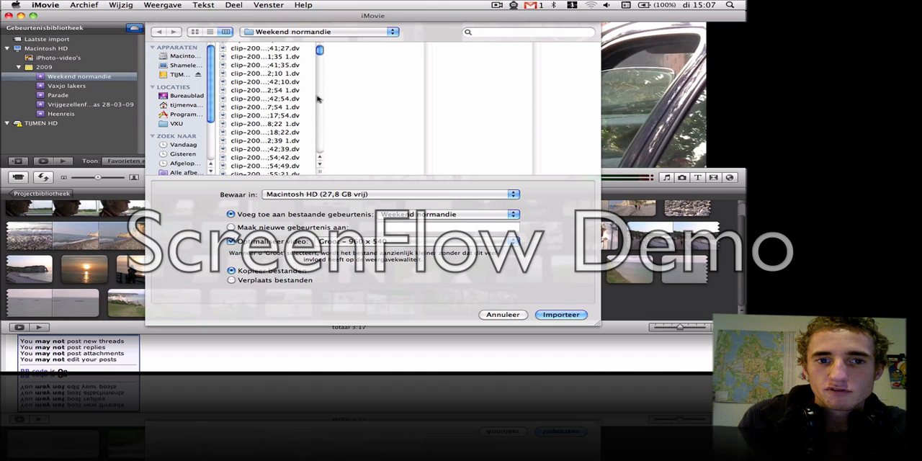
pyautogui.scroll(-3)
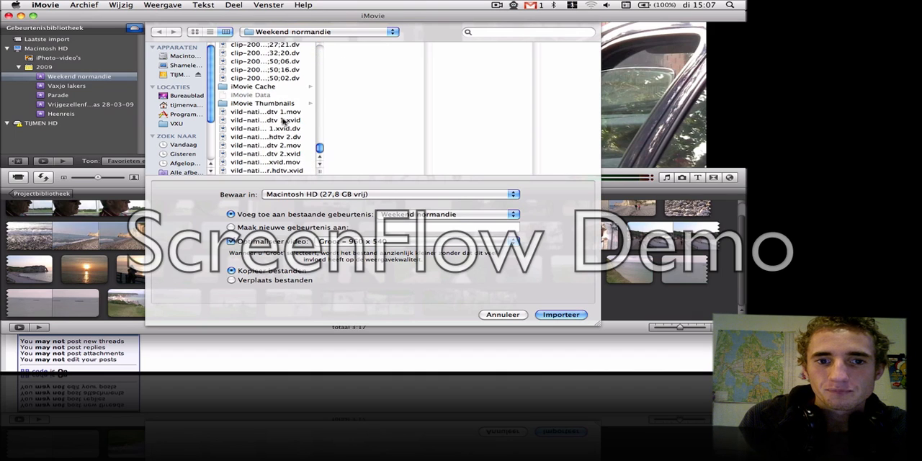
pyautogui.click(266, 120)
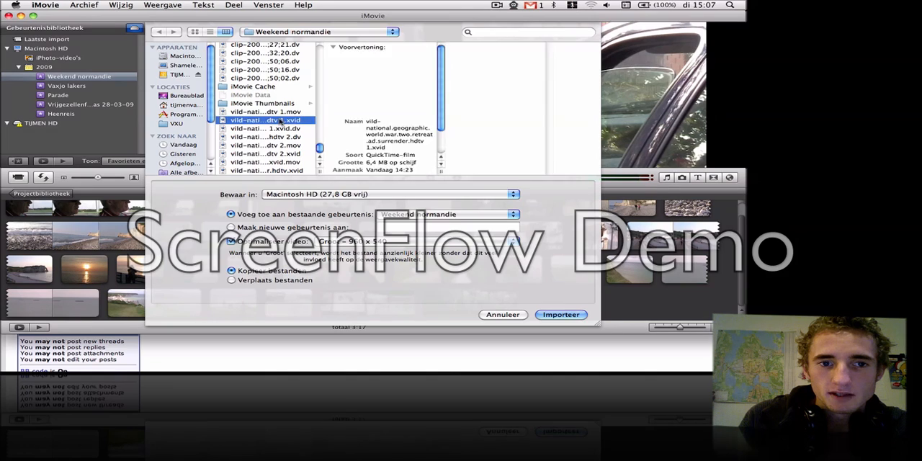
pyautogui.click(561, 314)
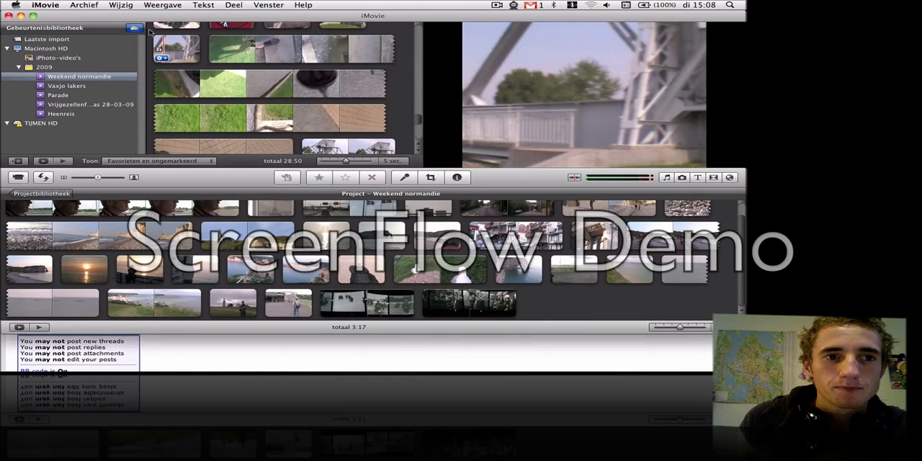
# Step: Hide iMovie with Verberg iMovie to reveal MPEG Streamclip
pyautogui.click(45, 5)
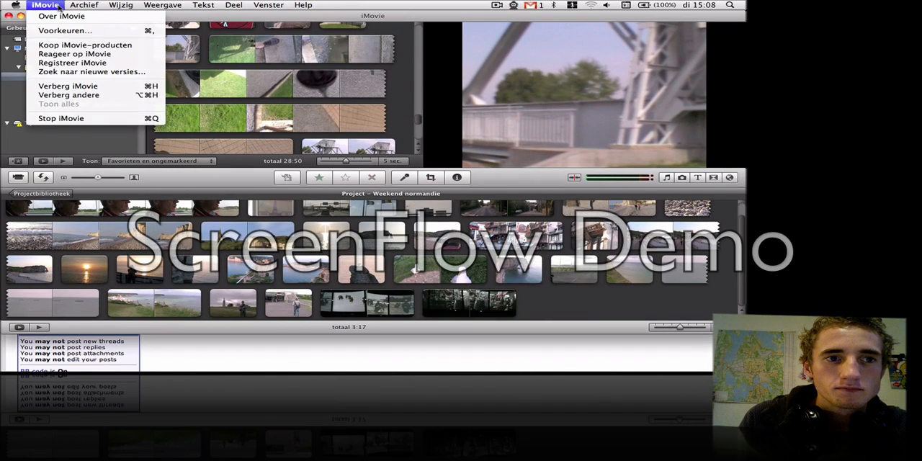
pyautogui.click(84, 5)
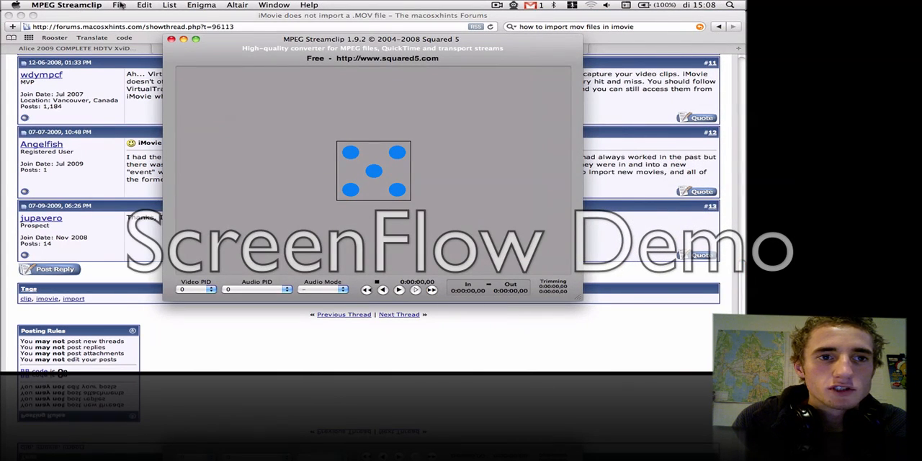
# Step: Open vild-national xvid.mov from the Weekend normandie folder in MPEG Streamclip
pyautogui.click(119, 5)
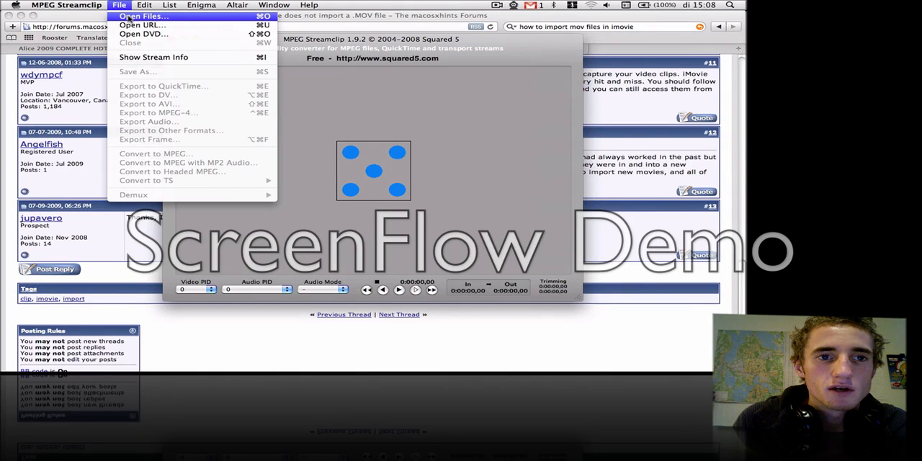
pyautogui.click(142, 16)
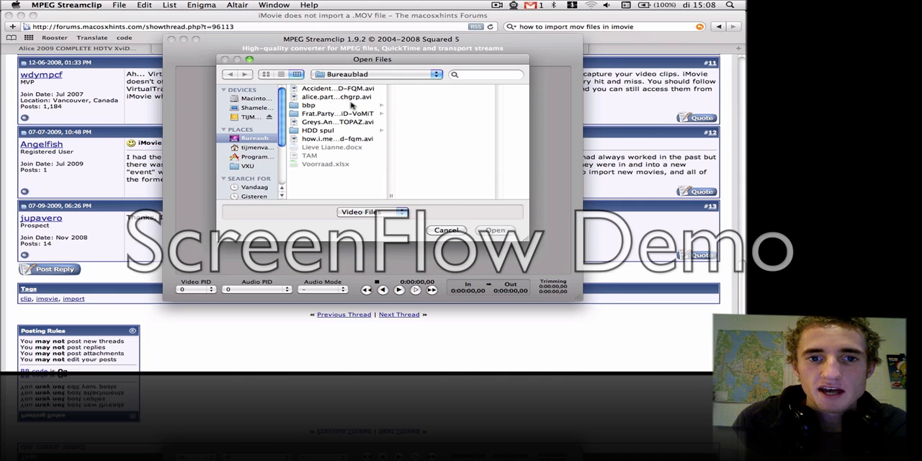
pyautogui.moveTo(339, 121)
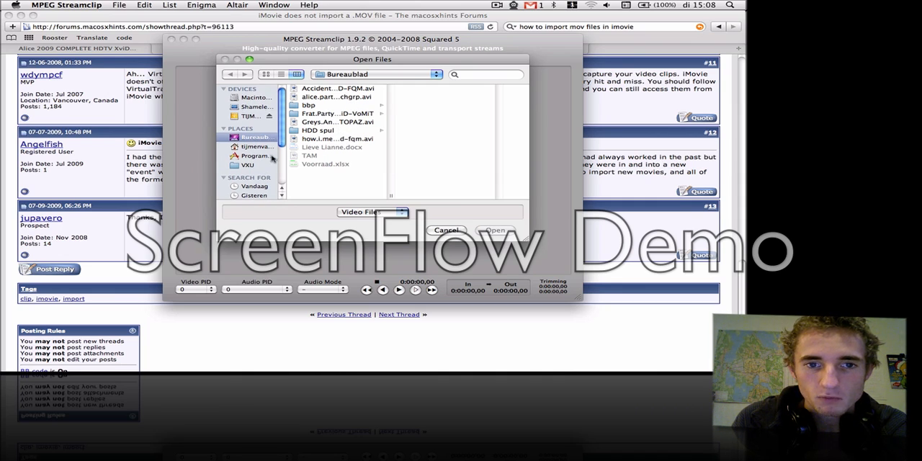
pyautogui.moveTo(322, 97)
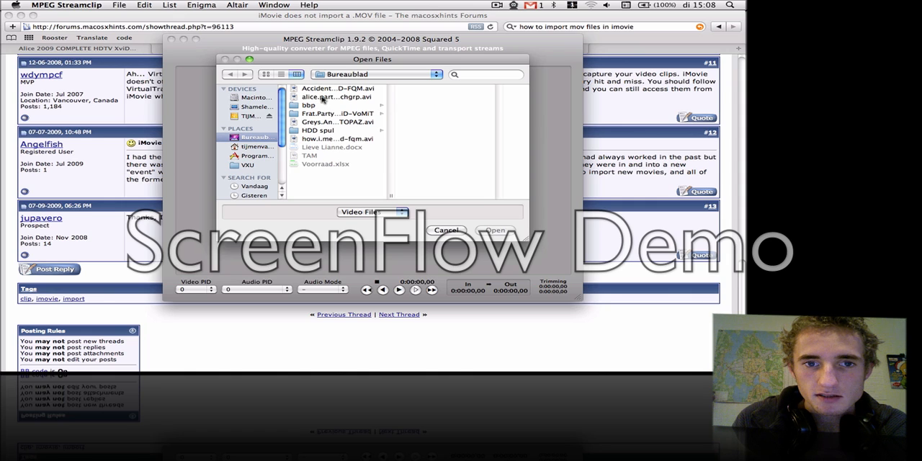
pyautogui.moveTo(261, 157)
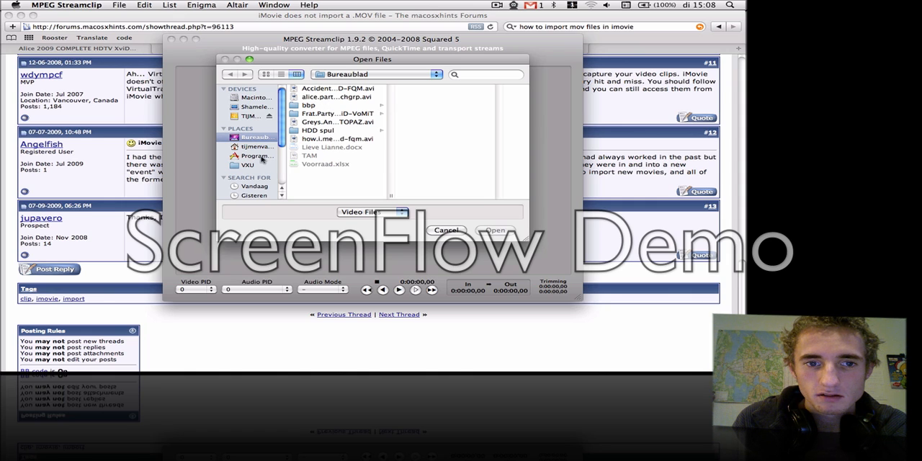
pyautogui.moveTo(260, 151)
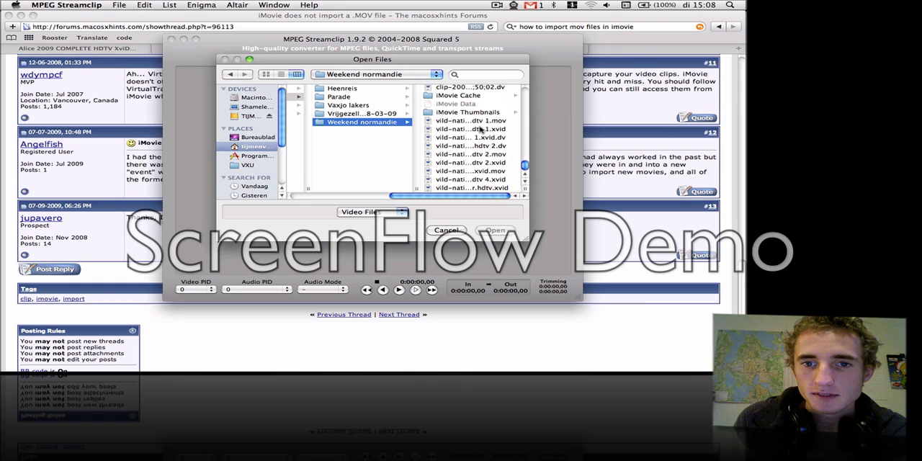
pyautogui.click(494, 230)
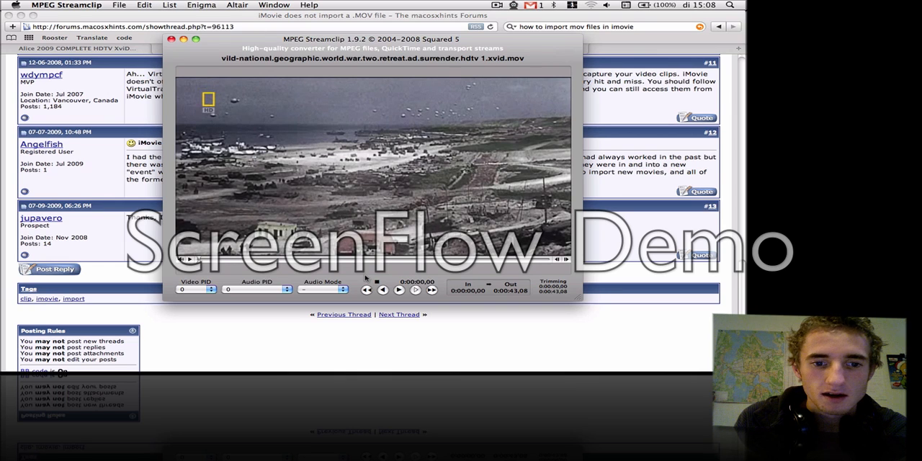
# Step: Open MPEG Streamclip's File menu to reach Export to DV
pyautogui.click(119, 5)
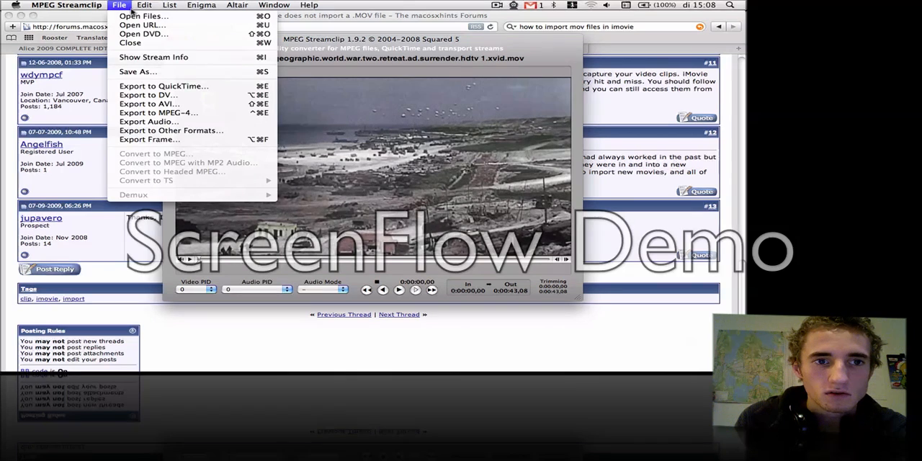
pyautogui.moveTo(148, 94)
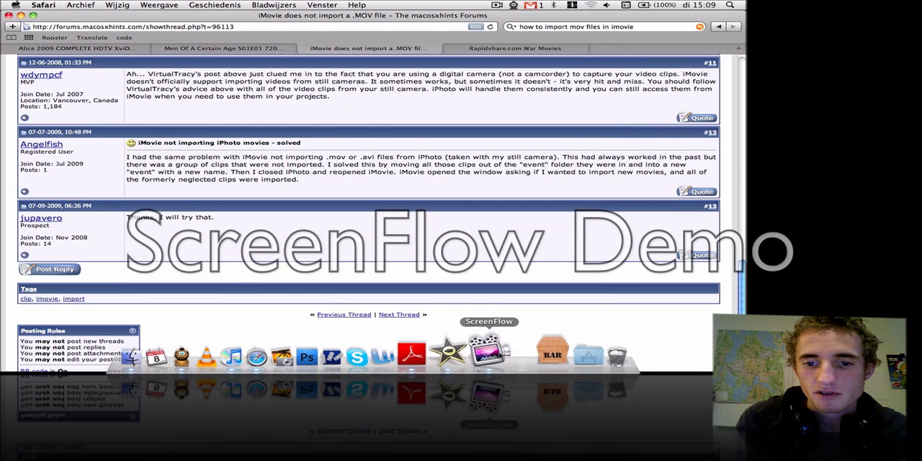
# Step: Bring iMovie to the front and open its Archief menu for importing
pyautogui.click(490, 350)
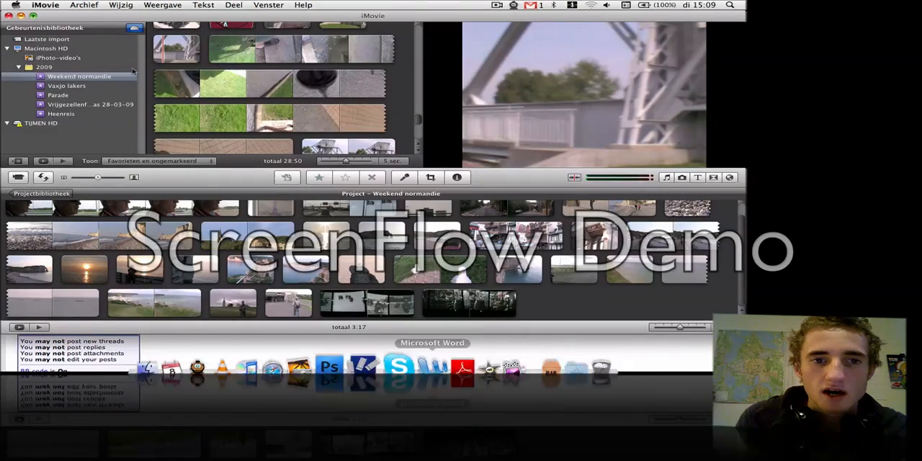
pyautogui.click(83, 5)
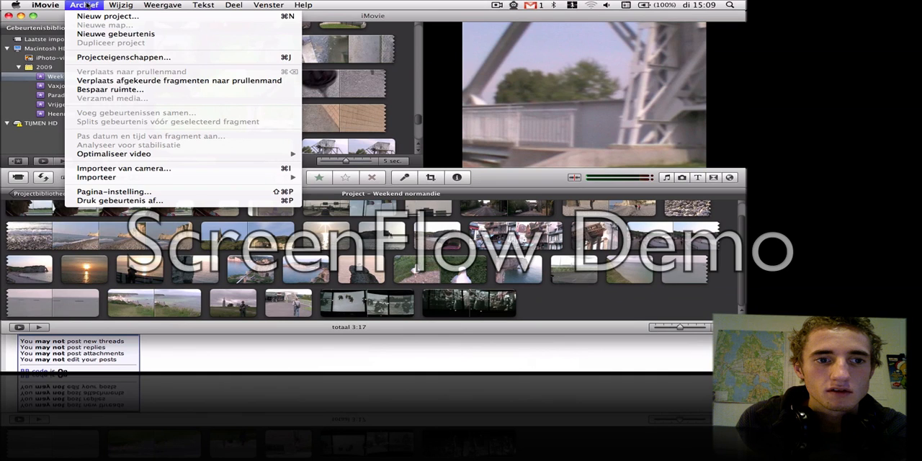
pyautogui.moveTo(137, 168)
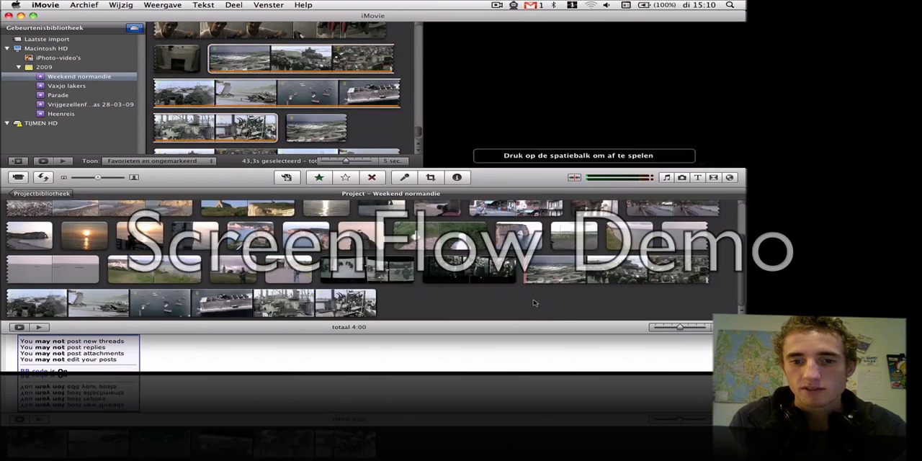
pyautogui.click(468, 270)
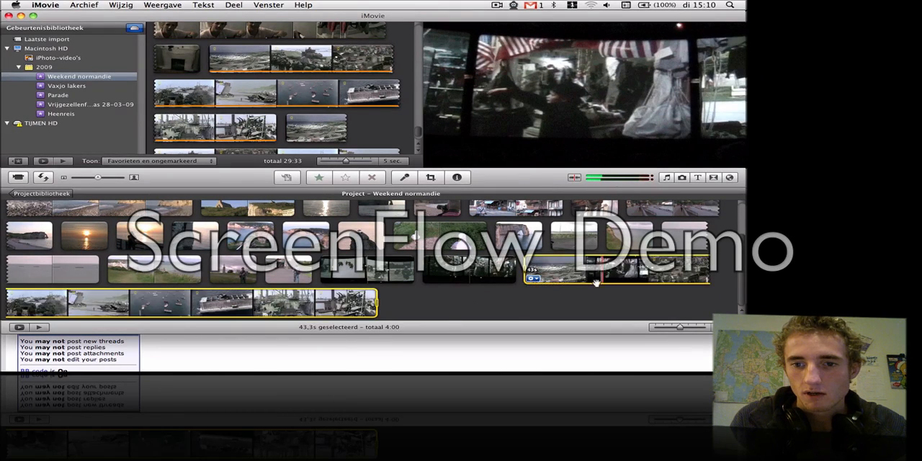
pyautogui.click(468, 266)
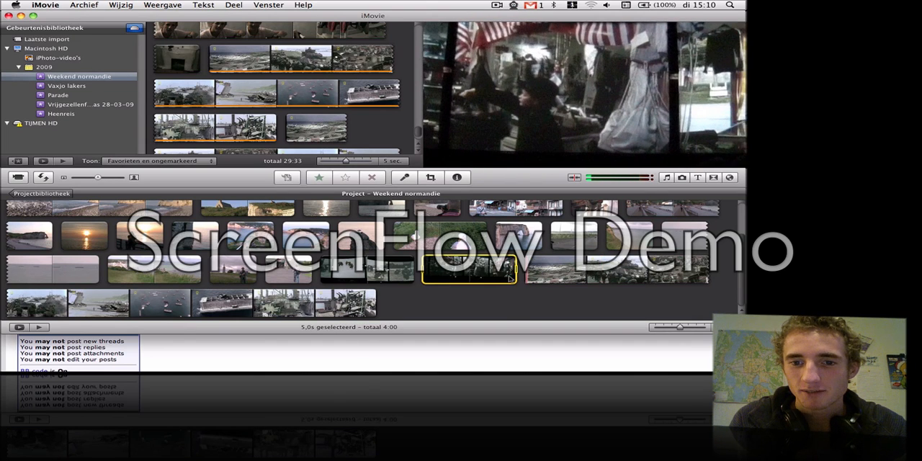